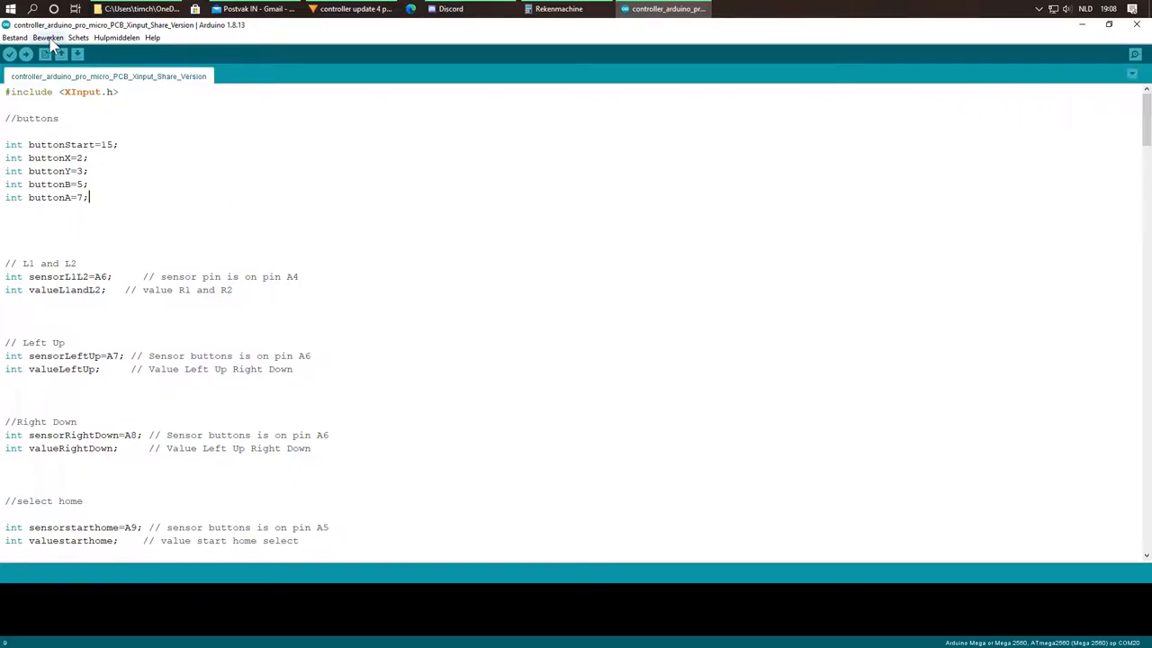
Select Arduino Leonardo w/ XInput from the XInput AVR Boards list as the target board.
{"action": "left_click", "coordinate": [115, 39]}
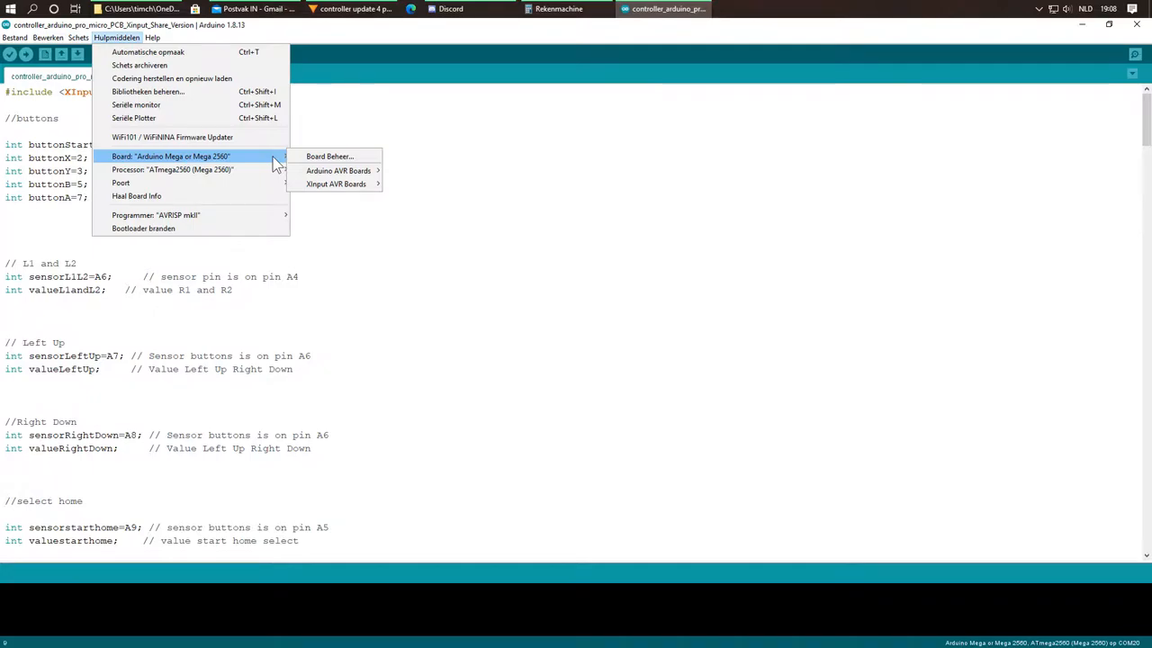
{"action": "mouse_move", "coordinate": [335, 184]}
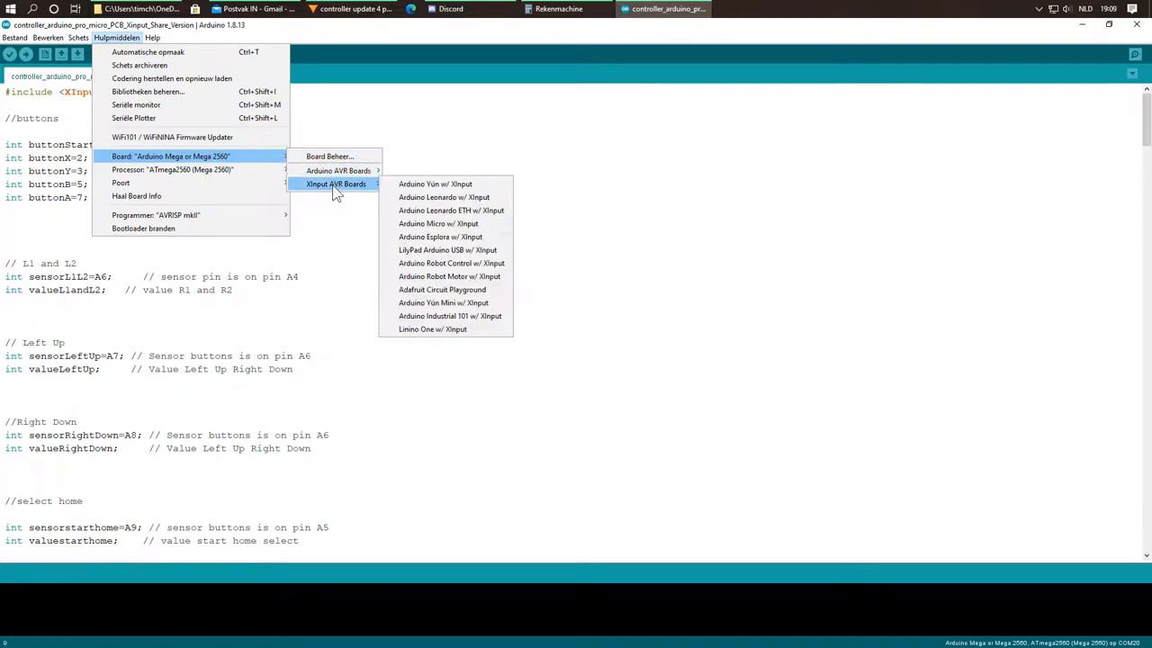
{"action": "mouse_move", "coordinate": [443, 197]}
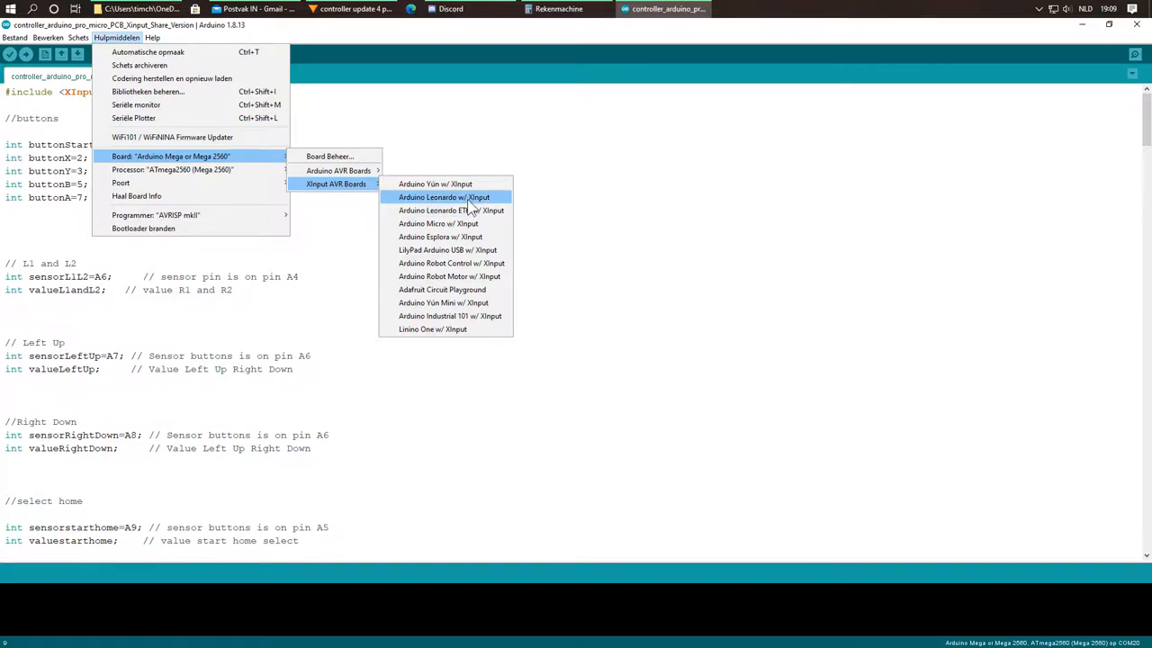
{"action": "mouse_move", "coordinate": [461, 223]}
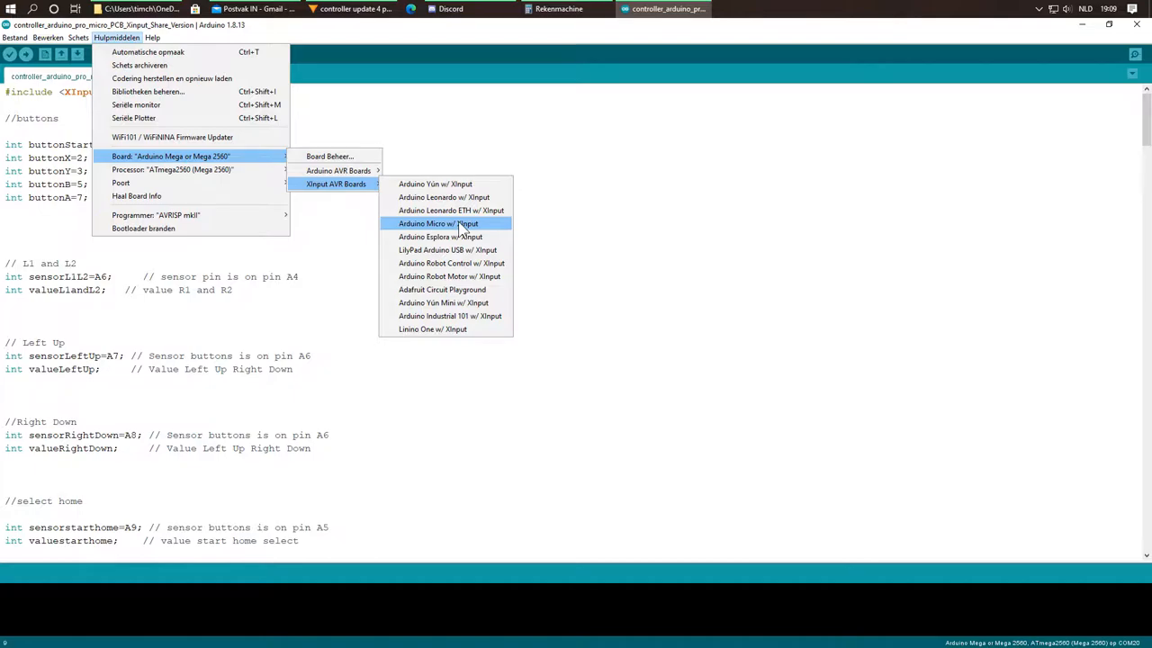
{"action": "mouse_move", "coordinate": [432, 198]}
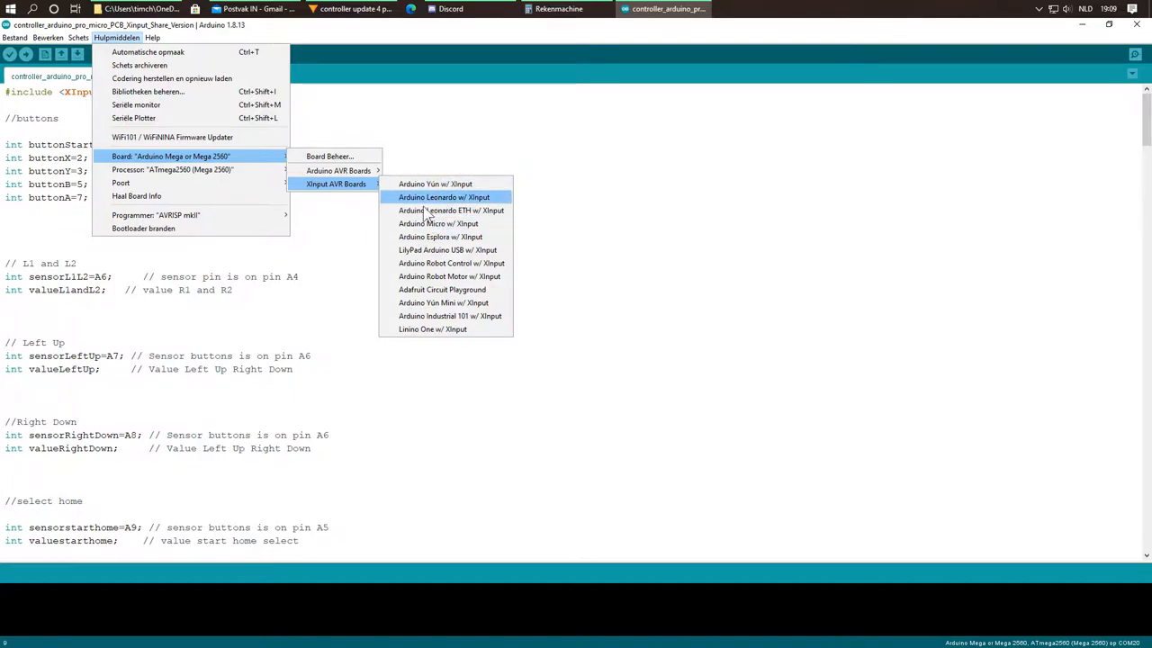
{"action": "mouse_move", "coordinate": [439, 196]}
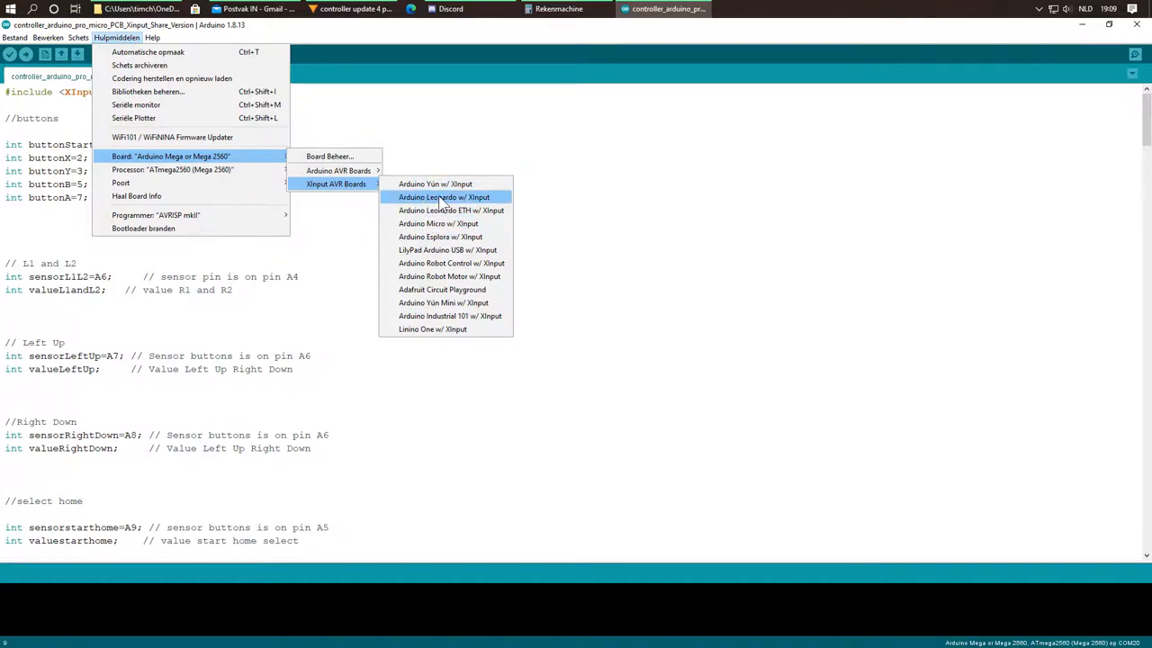
{"action": "left_click", "coordinate": [447, 196]}
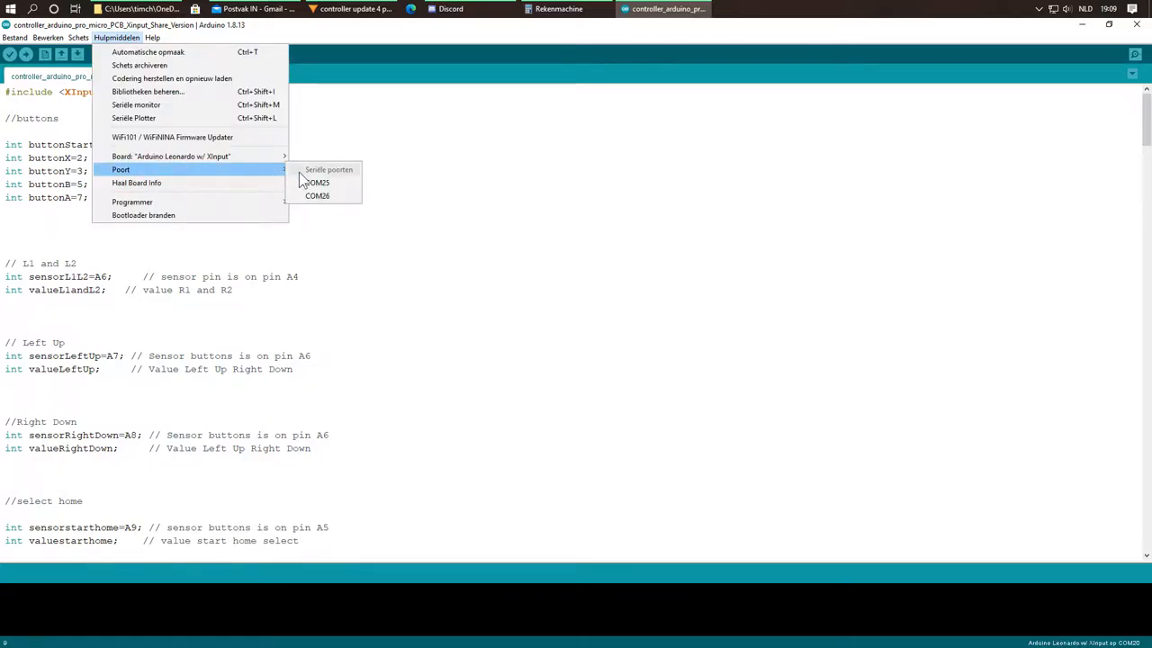
{"action": "mouse_move", "coordinate": [171, 155]}
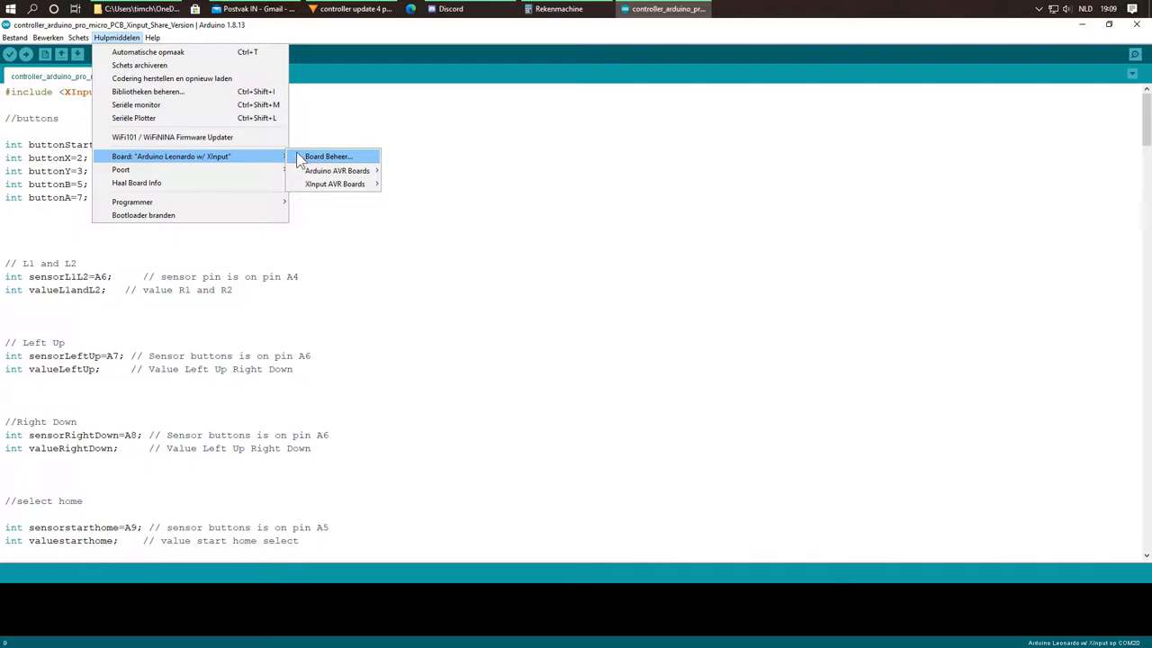
{"action": "mouse_move", "coordinate": [256, 170]}
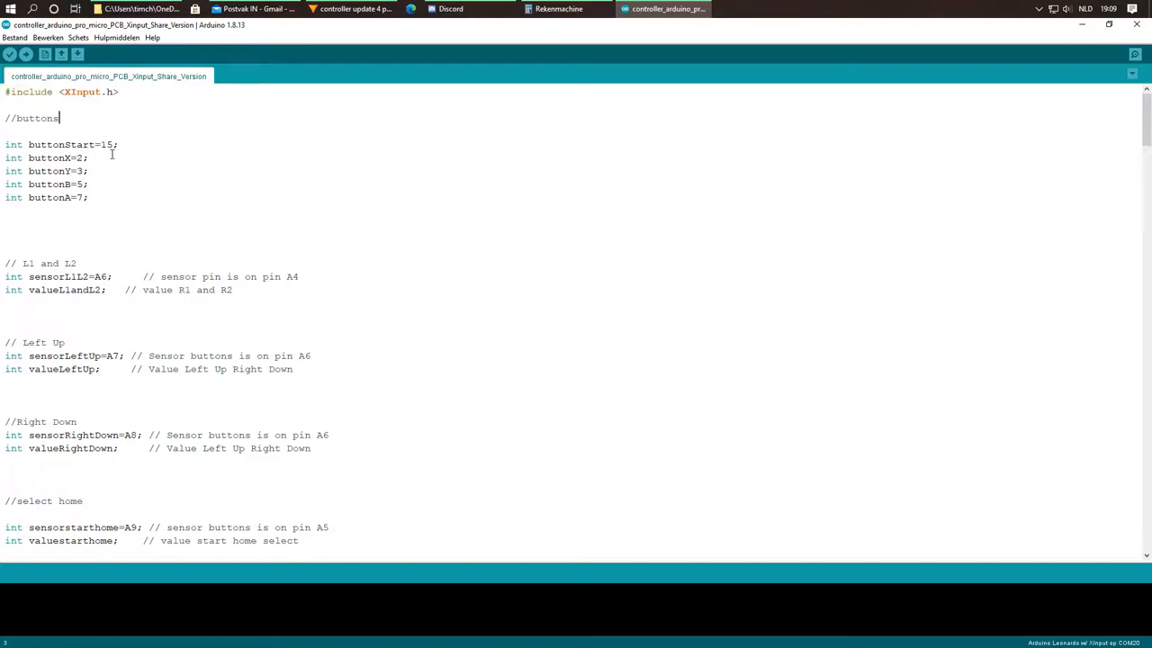
{"action": "left_click_drag", "start_coordinate": [4, 183], "coordinate": [89, 196]}
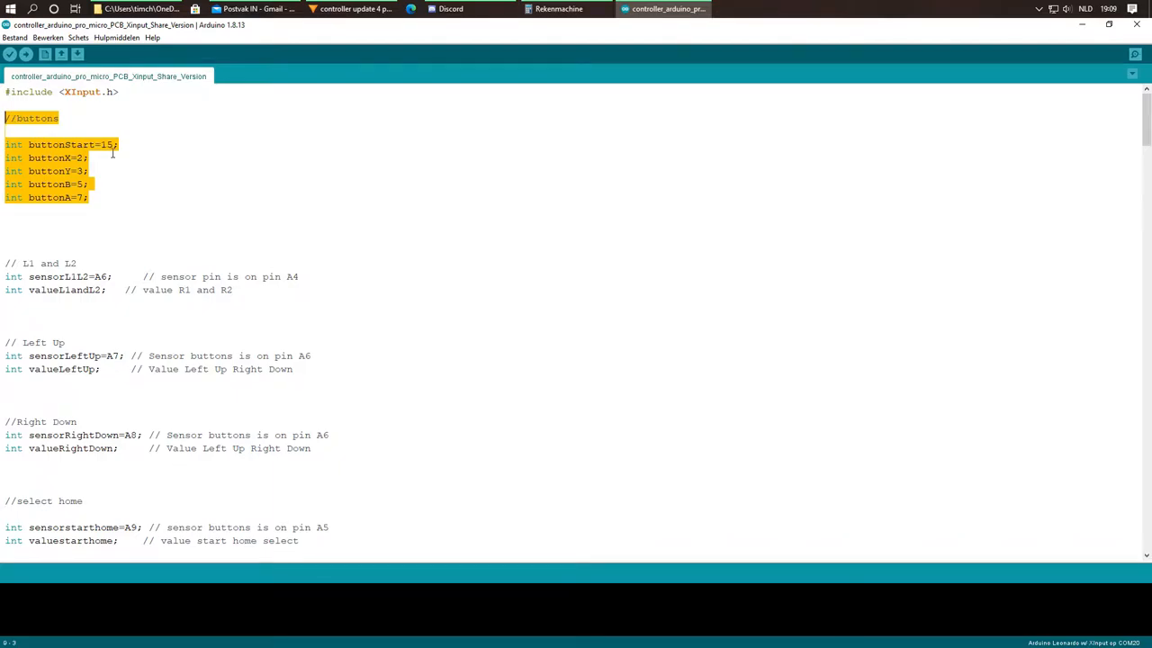
{"action": "scroll", "scroll_direction": "down", "scroll_amount": 3}
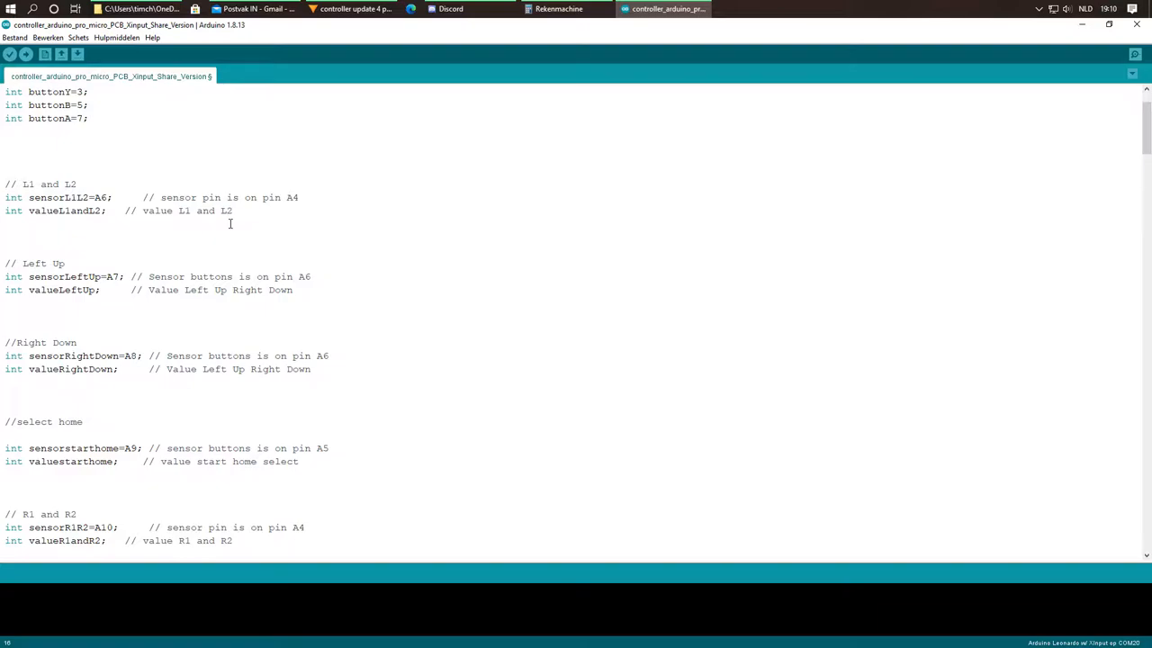
{"action": "mouse_move", "coordinate": [244, 223]}
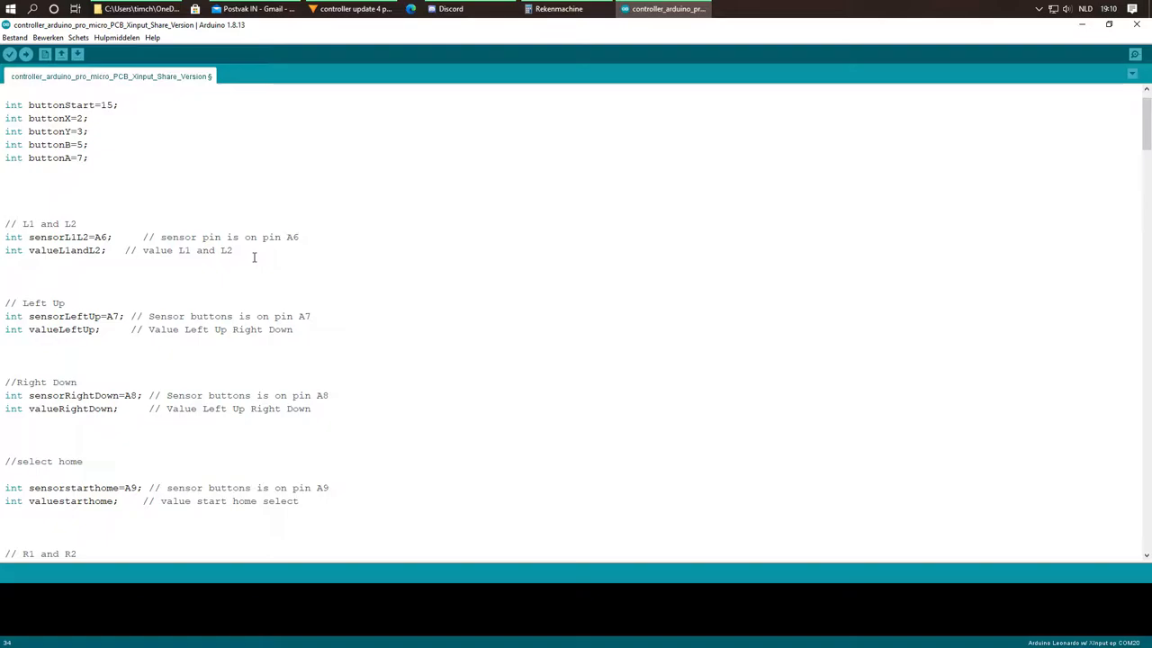
{"action": "double_click", "coordinate": [105, 238]}
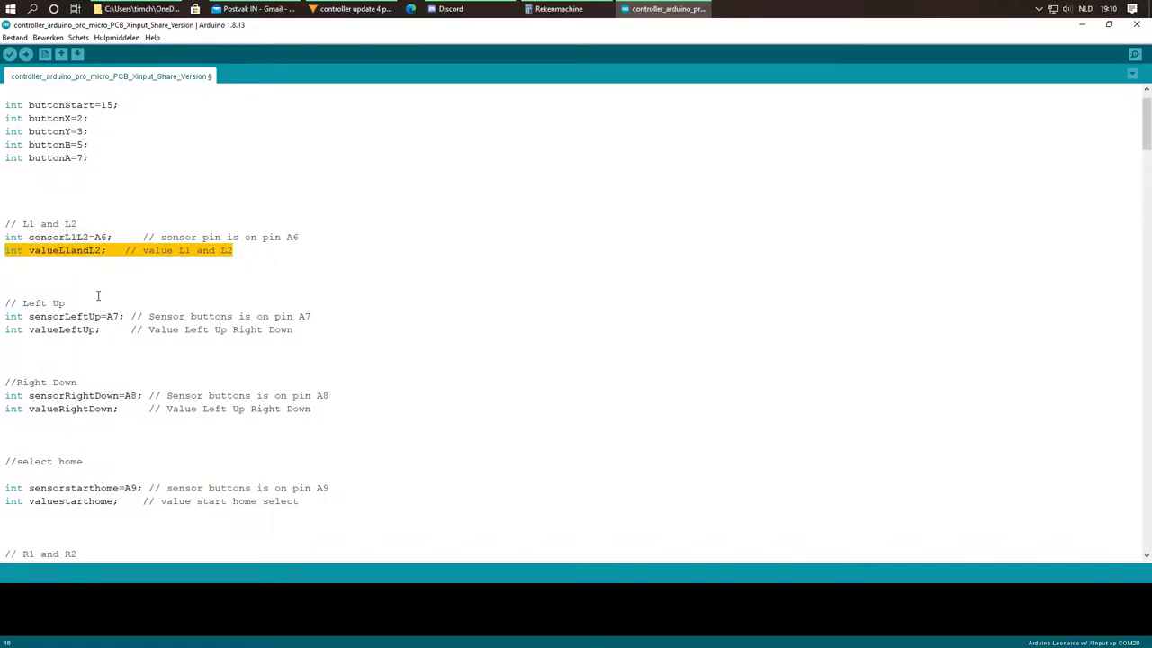
{"action": "mouse_move", "coordinate": [115, 357]}
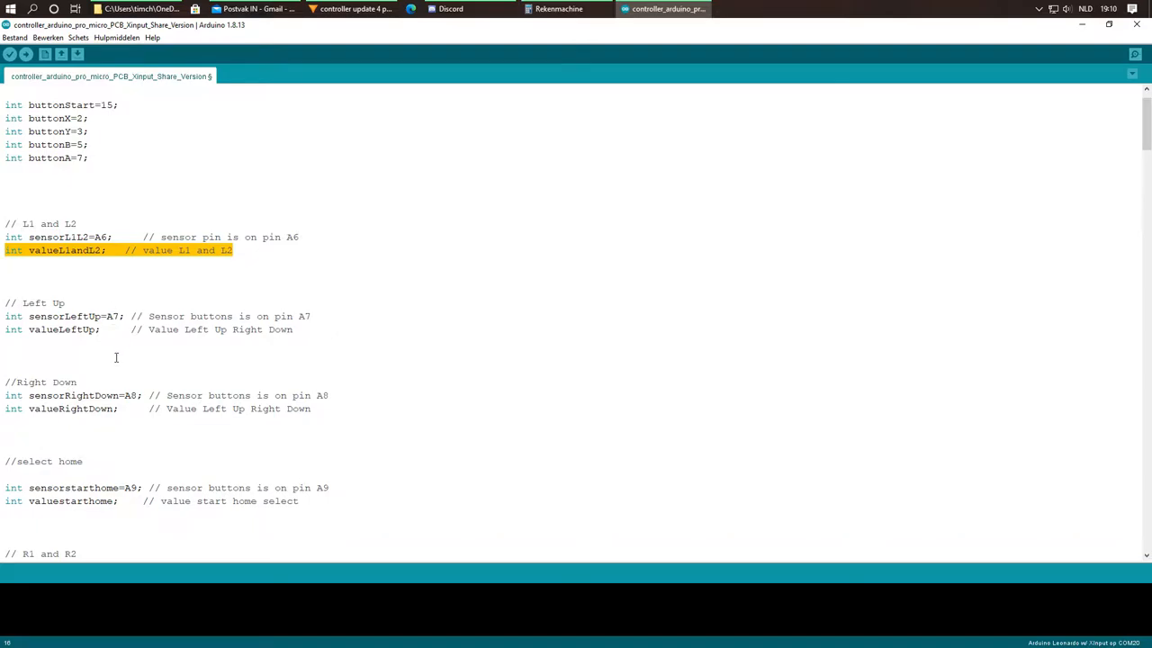
{"action": "scroll", "scroll_direction": "down", "scroll_amount": 3}
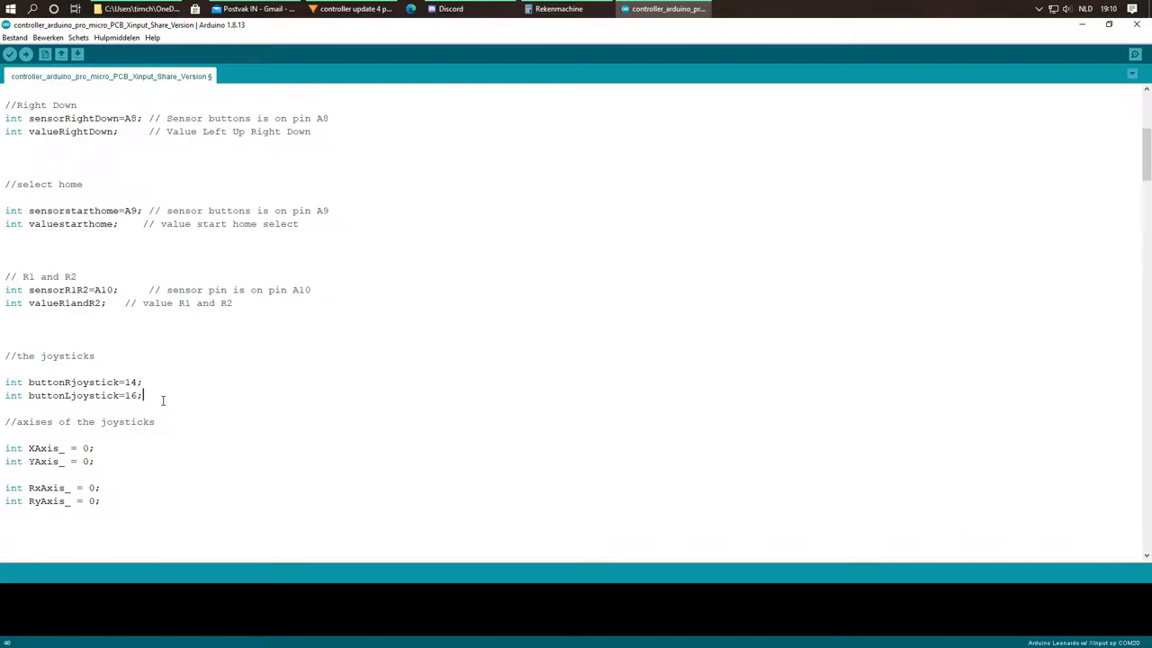
{"action": "left_click_drag", "start_coordinate": [3, 356], "coordinate": [144, 395]}
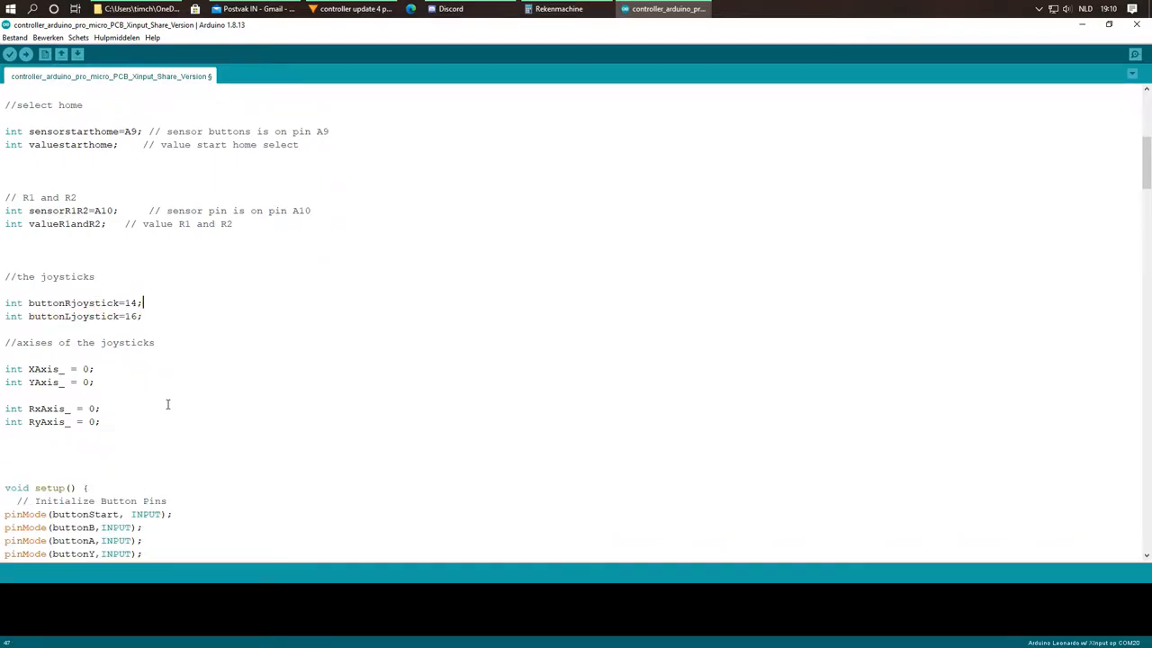
{"action": "scroll", "scroll_direction": "down", "scroll_amount": 3}
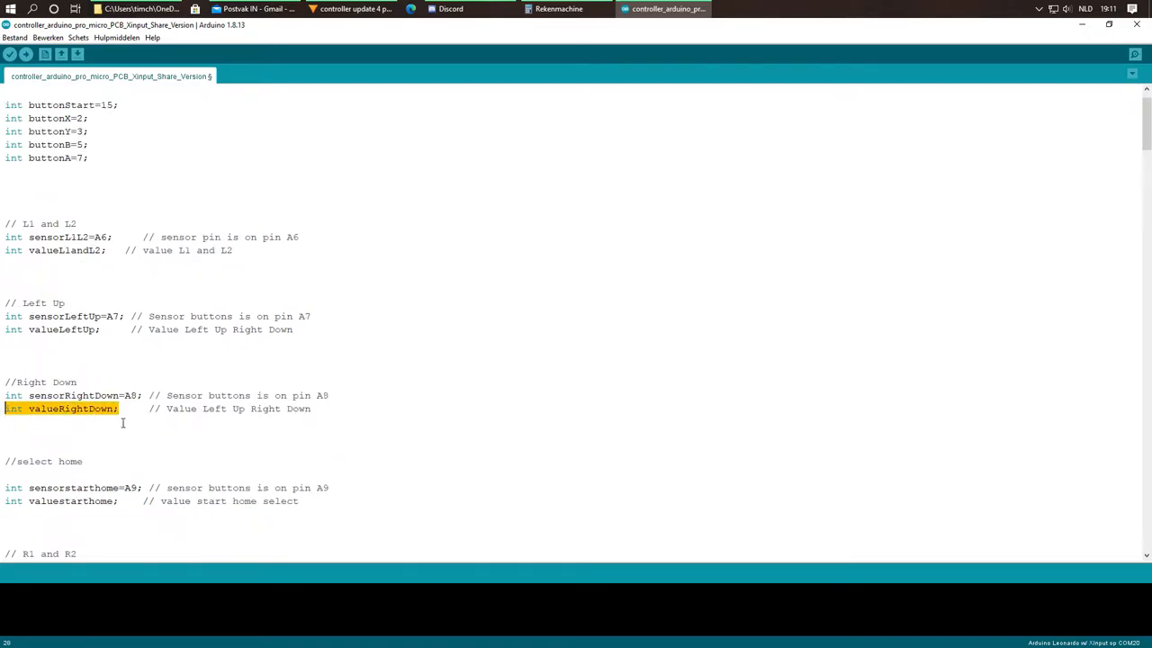
{"action": "scroll", "scroll_direction": "down", "scroll_amount": 3}
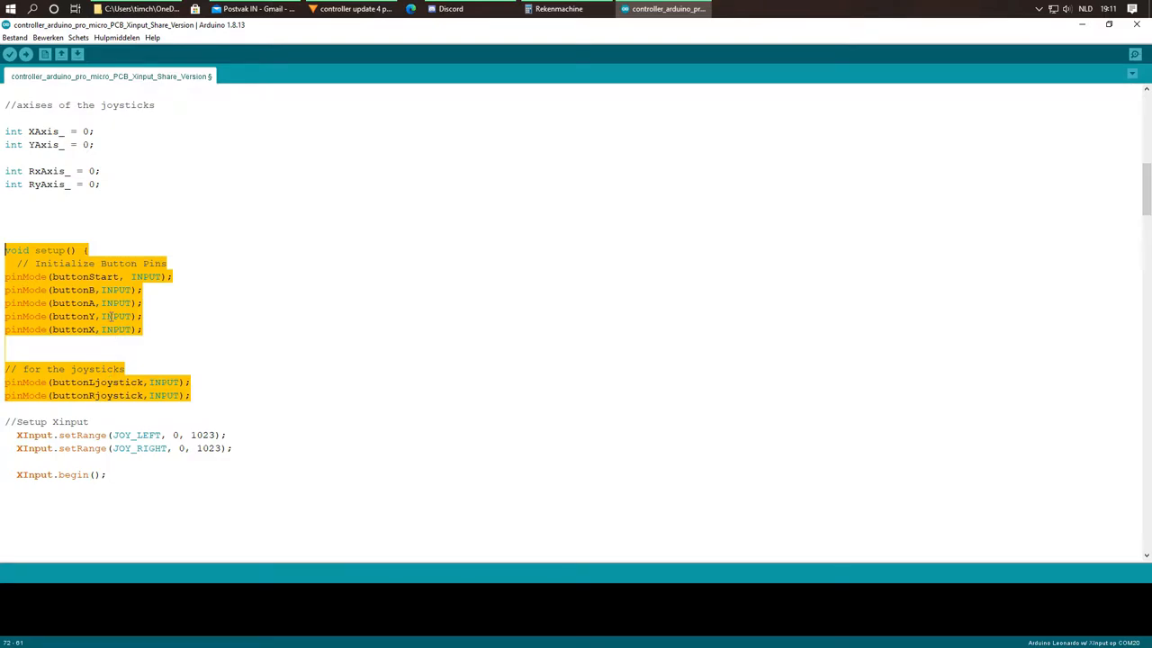
{"action": "left_click", "coordinate": [189, 396]}
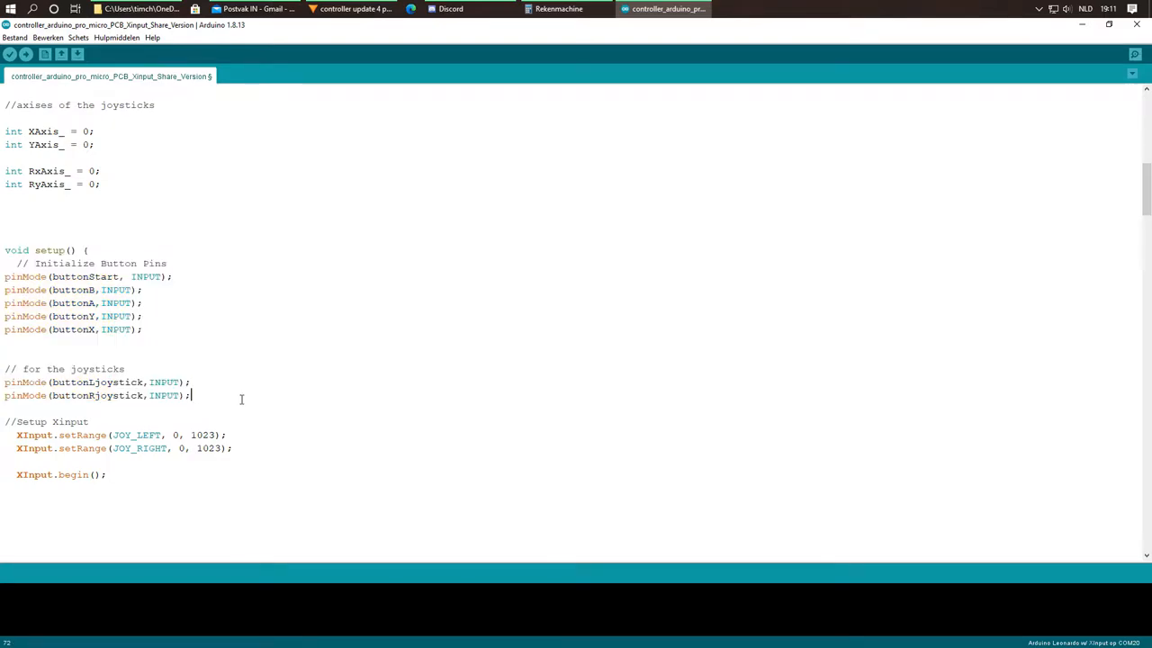
{"action": "scroll", "scroll_direction": "down", "scroll_amount": 3}
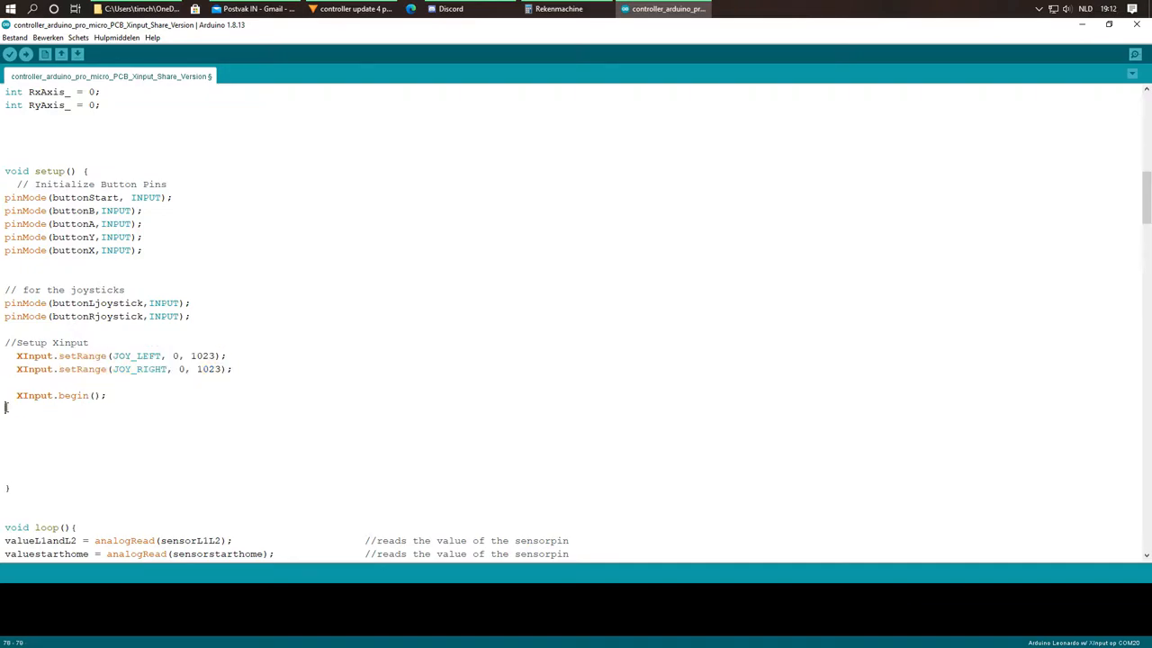
{"action": "scroll", "scroll_direction": "down", "scroll_amount": 3}
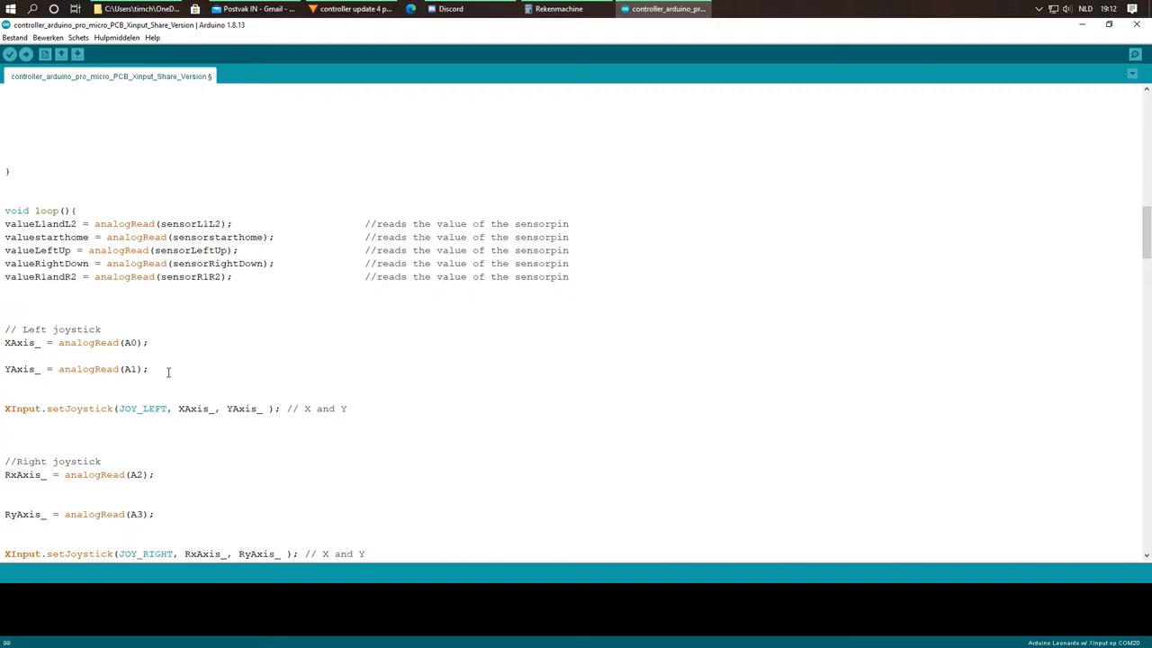
{"action": "left_click_drag", "start_coordinate": [58, 367], "coordinate": [150, 367]}
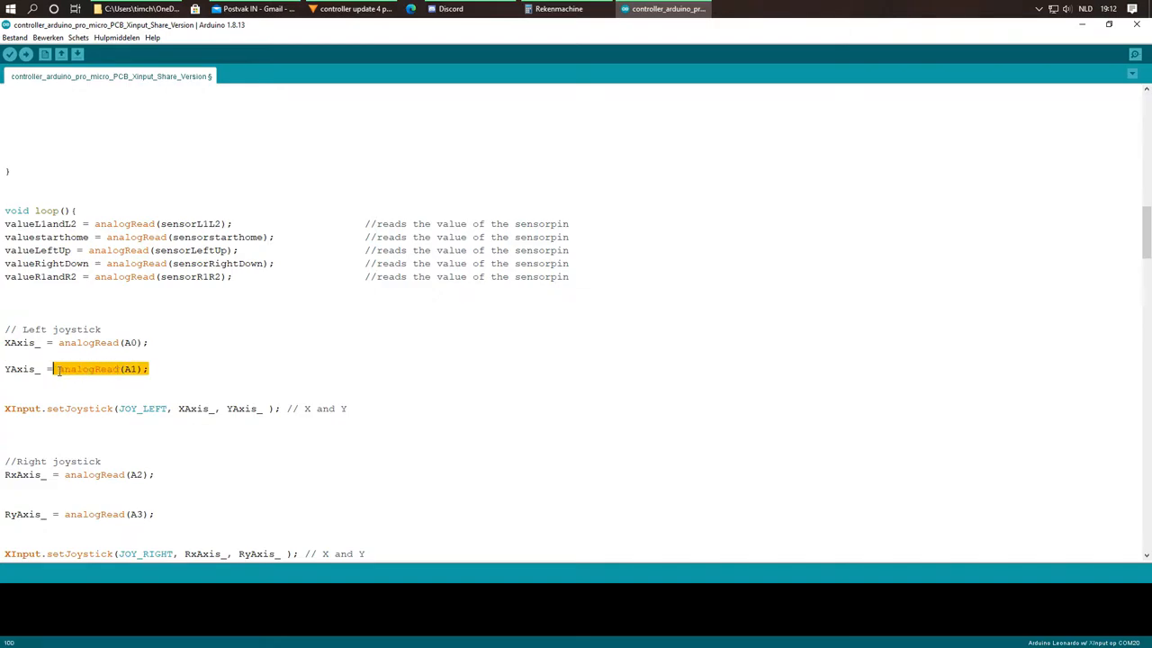
{"action": "double_click", "coordinate": [25, 367]}
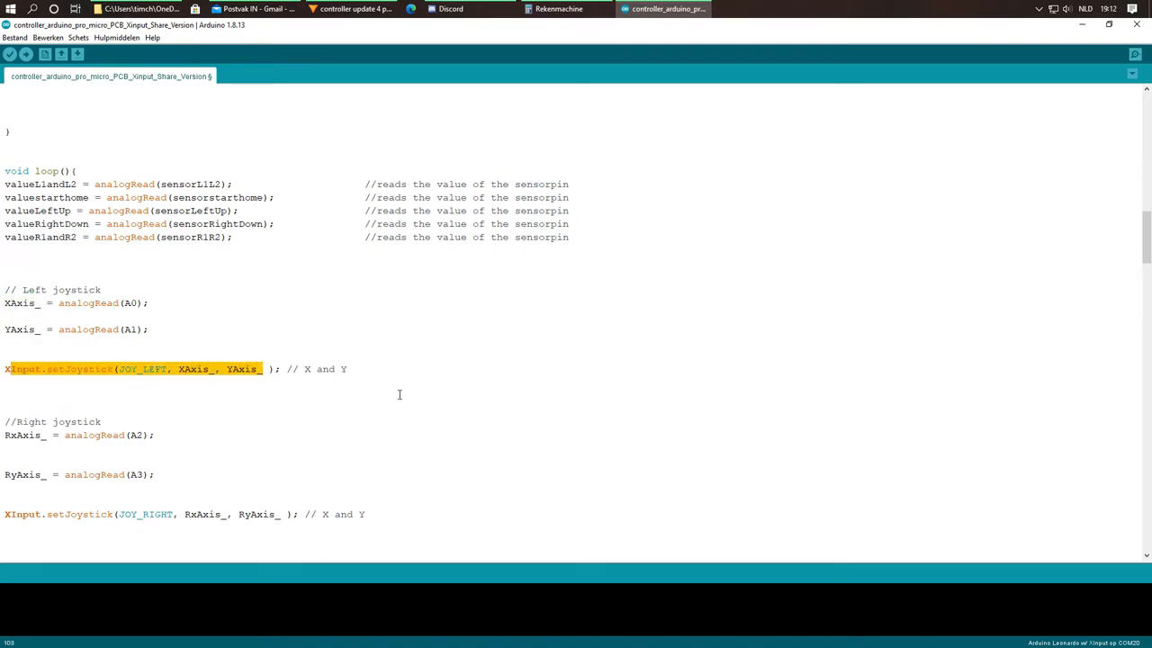
{"action": "left_click", "coordinate": [345, 369]}
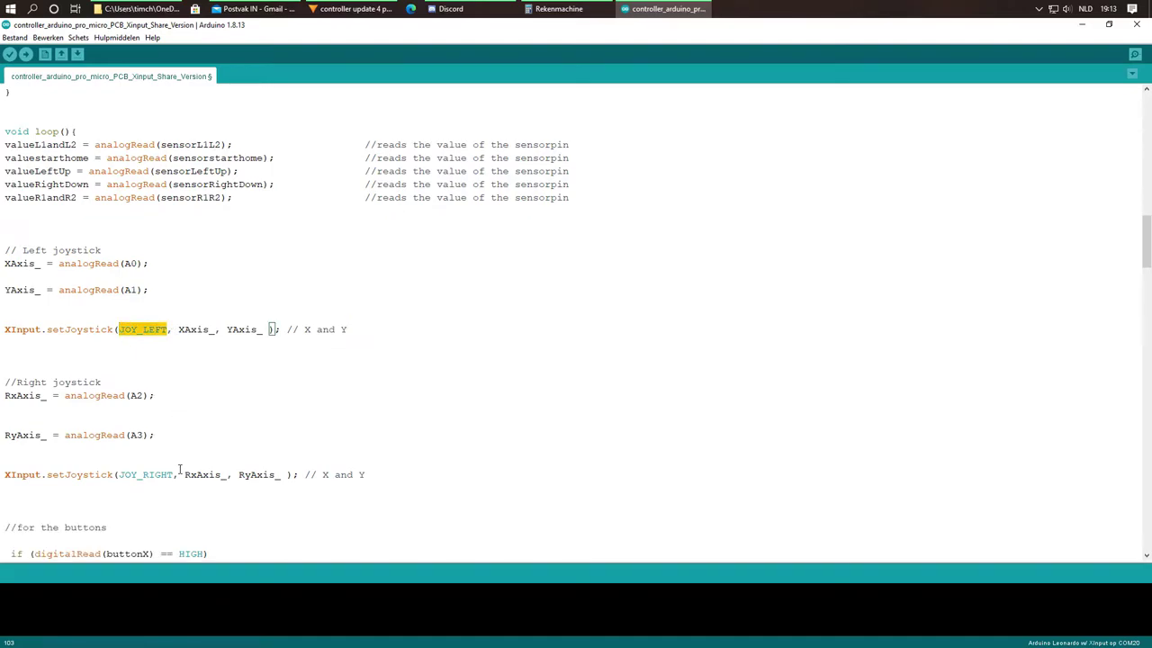
{"action": "scroll", "scroll_direction": "down", "scroll_amount": 3}
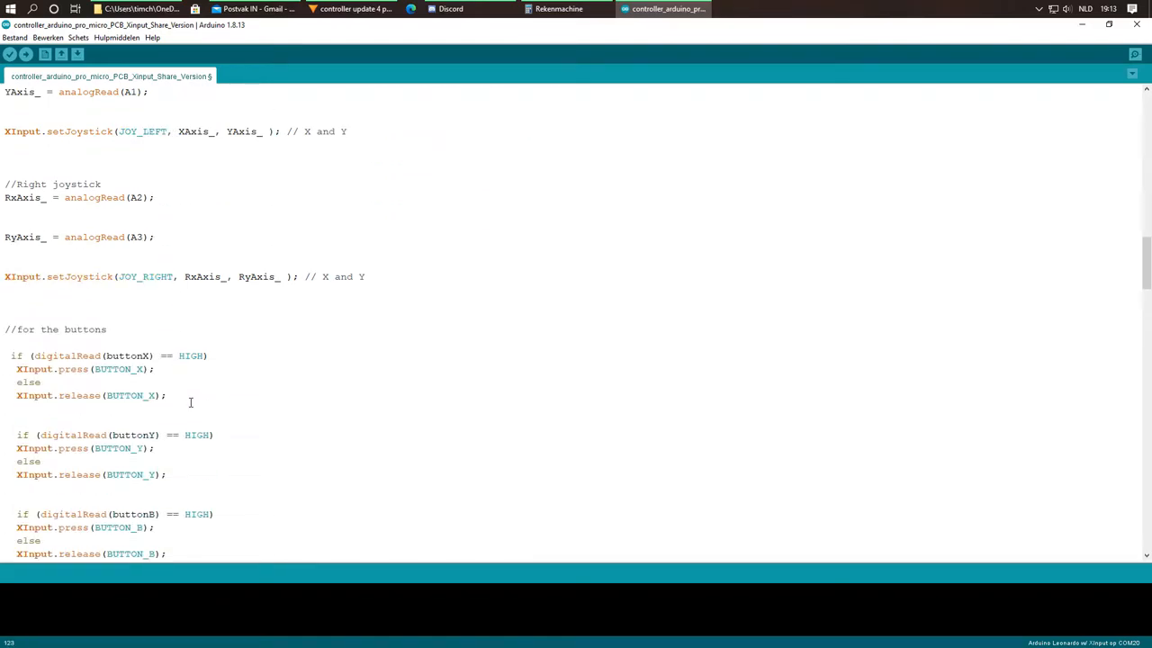
{"action": "left_click_drag", "start_coordinate": [5, 356], "coordinate": [166, 396]}
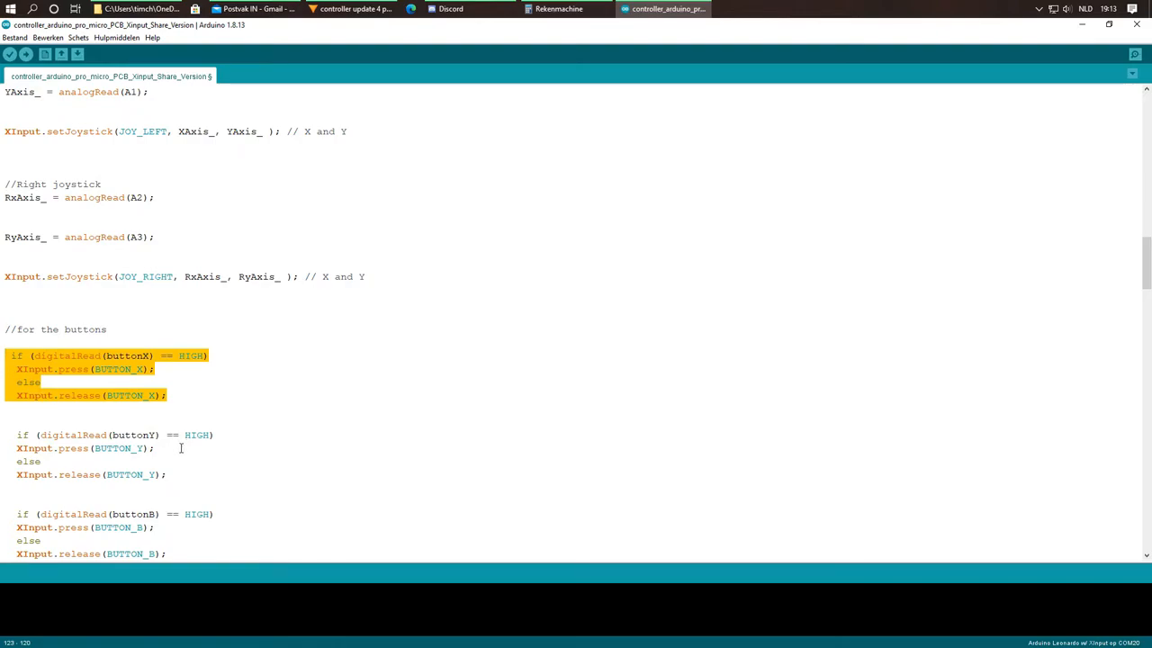
{"action": "scroll", "scroll_direction": "down", "scroll_amount": 3}
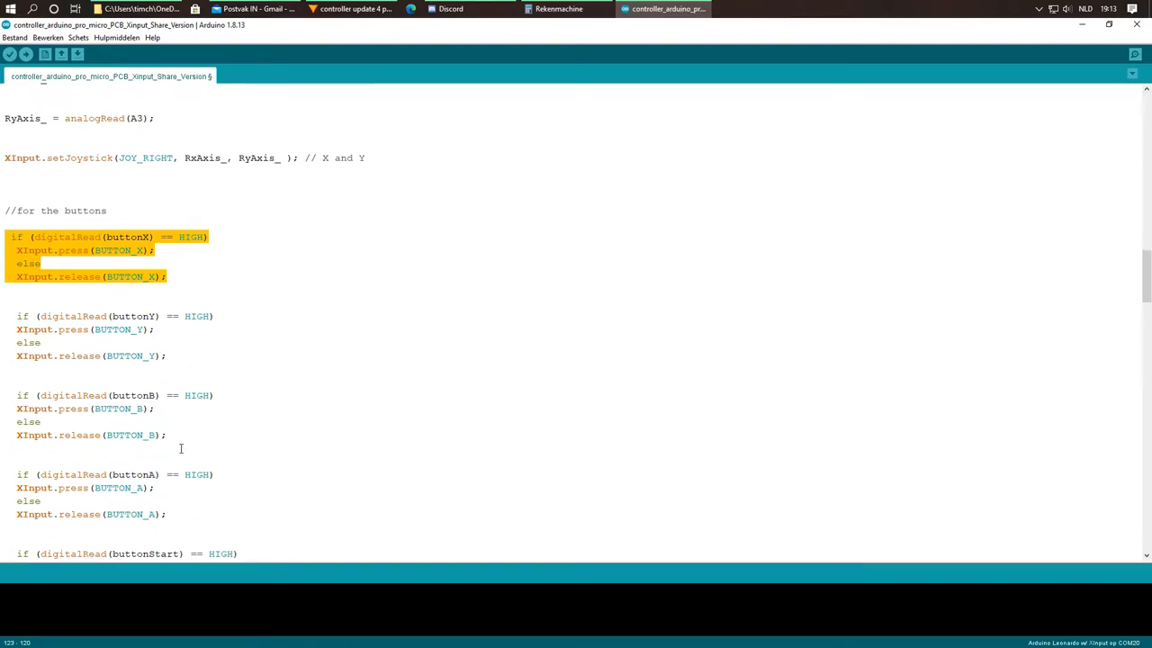
{"action": "scroll", "scroll_direction": "down", "scroll_amount": 3}
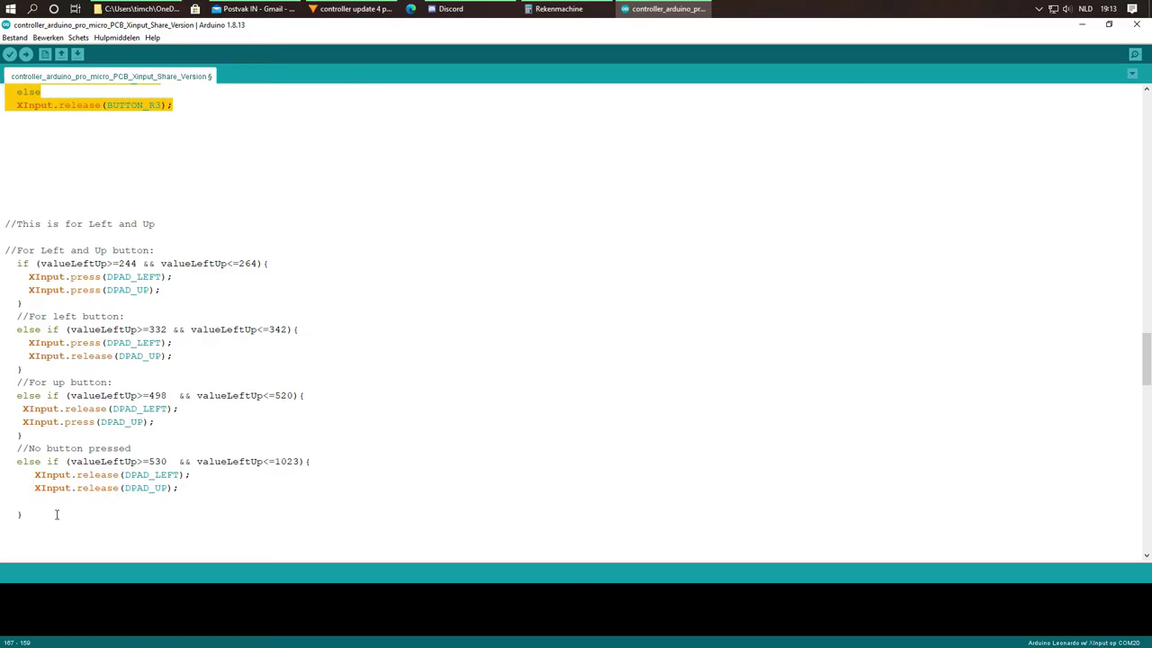
{"action": "mouse_move", "coordinate": [36, 518]}
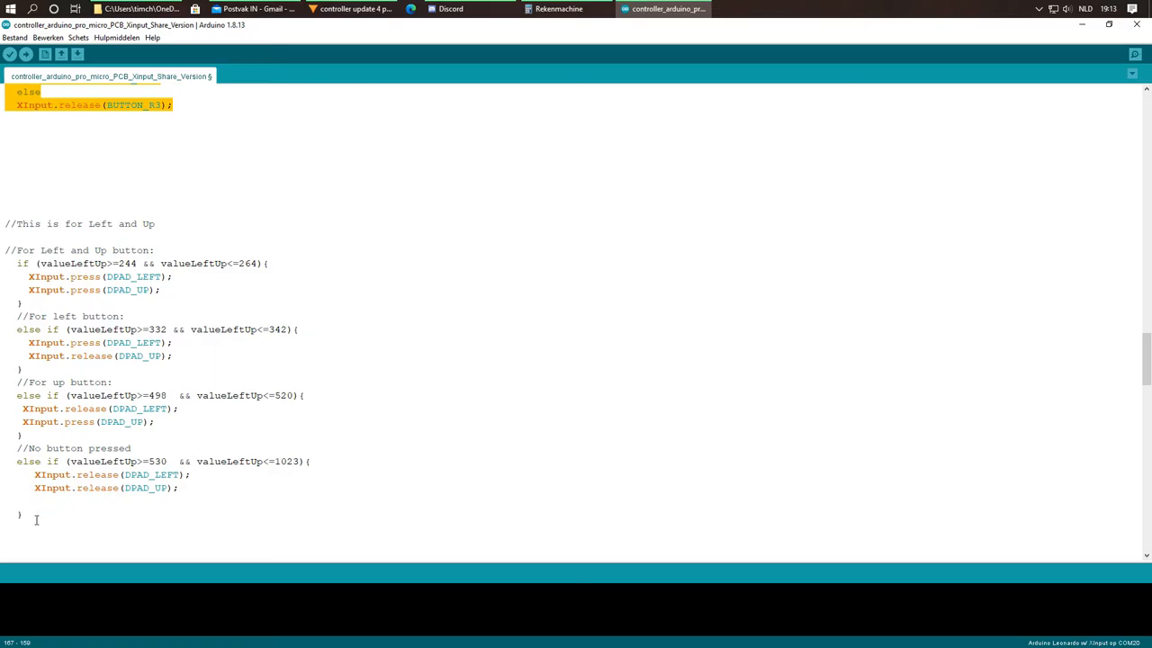
{"action": "mouse_move", "coordinate": [119, 285]}
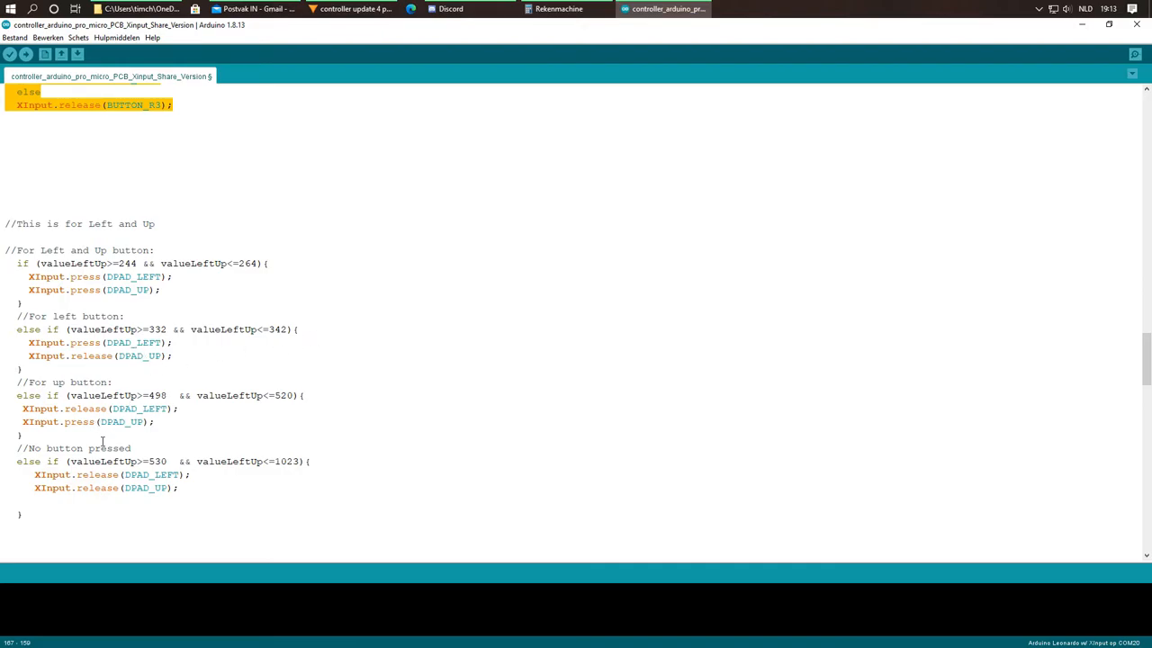
{"action": "left_click", "coordinate": [117, 263]}
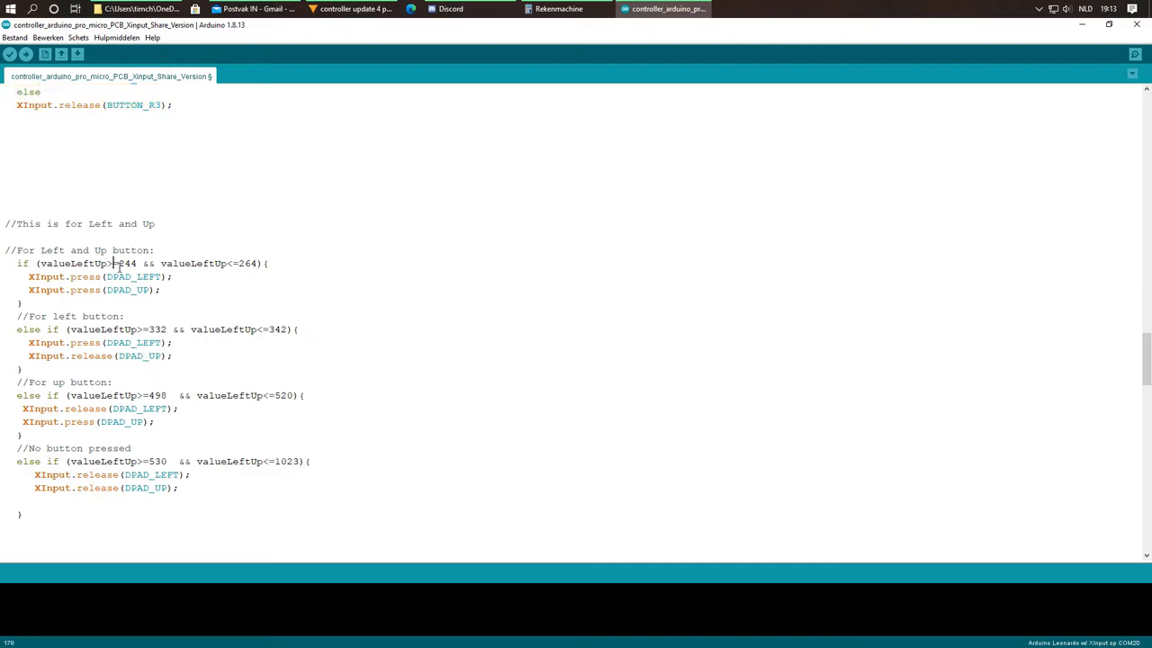
{"action": "left_click_drag", "start_coordinate": [115, 263], "coordinate": [268, 263]}
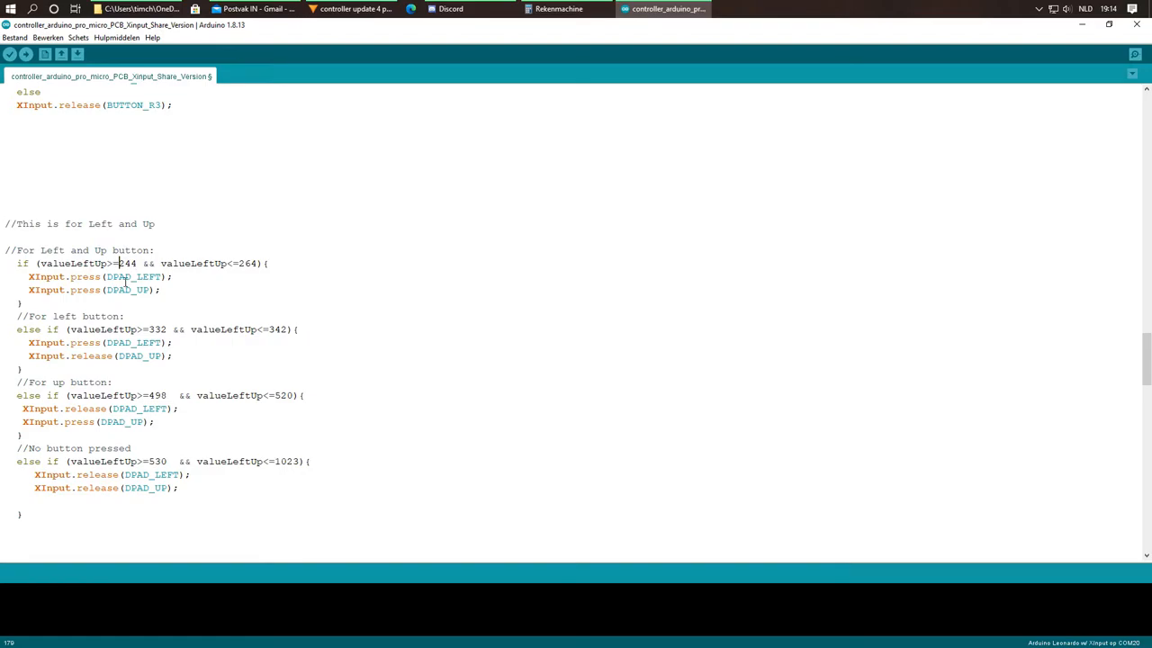
{"action": "mouse_move", "coordinate": [112, 278]}
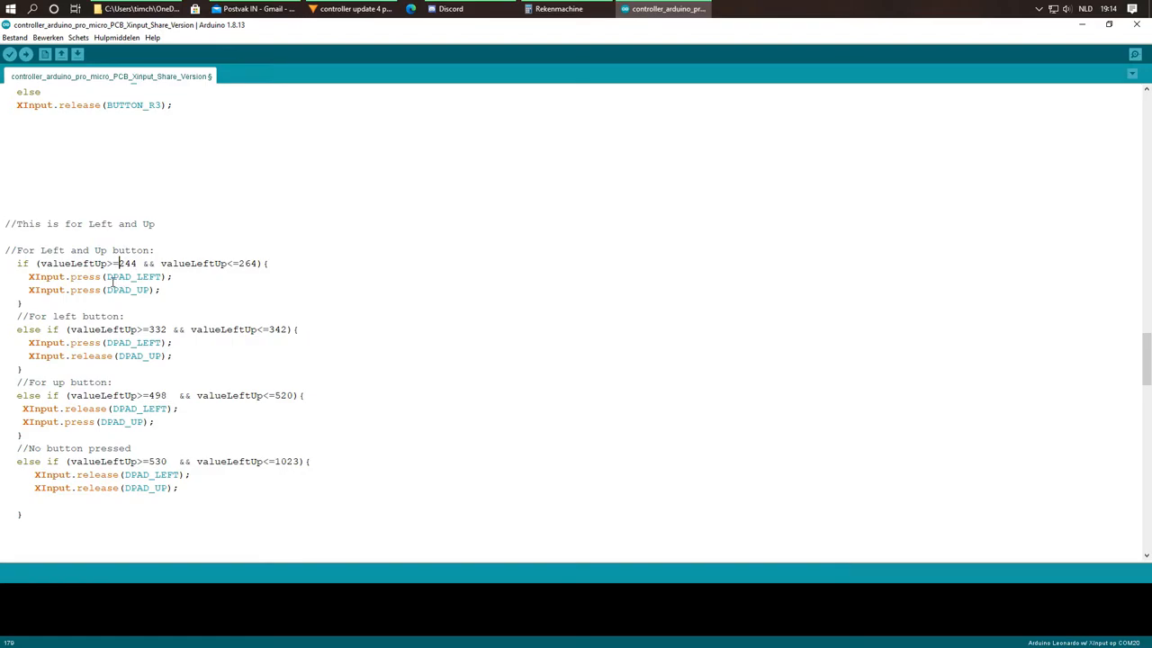
{"action": "double_click", "coordinate": [75, 263]}
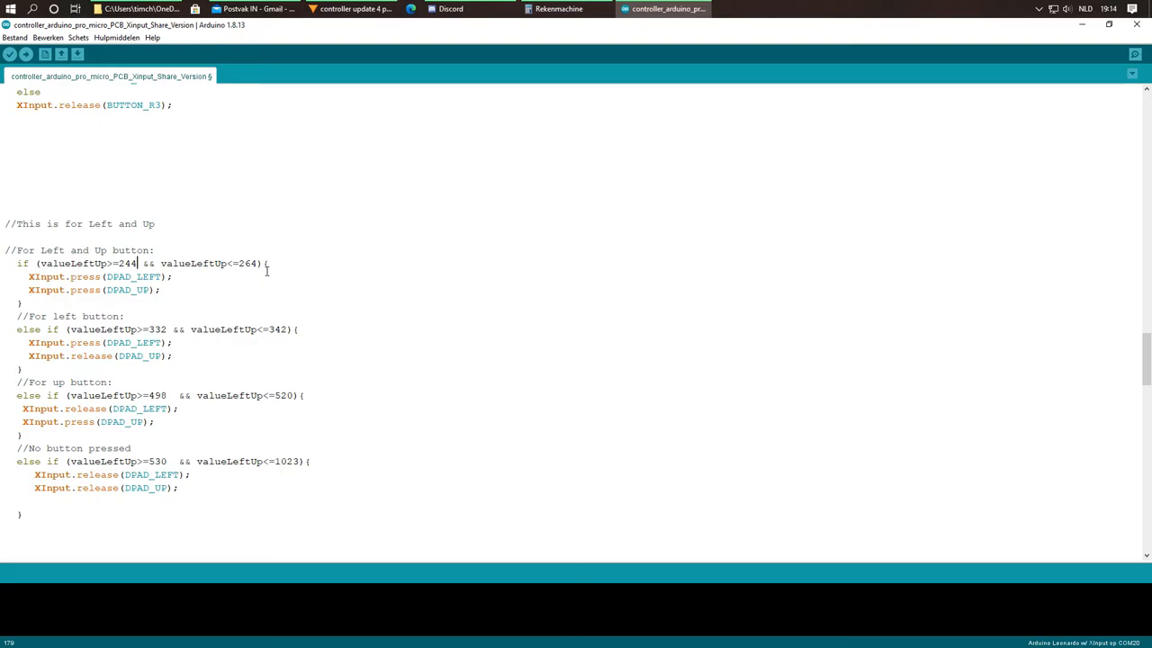
{"action": "mouse_move", "coordinate": [226, 271]}
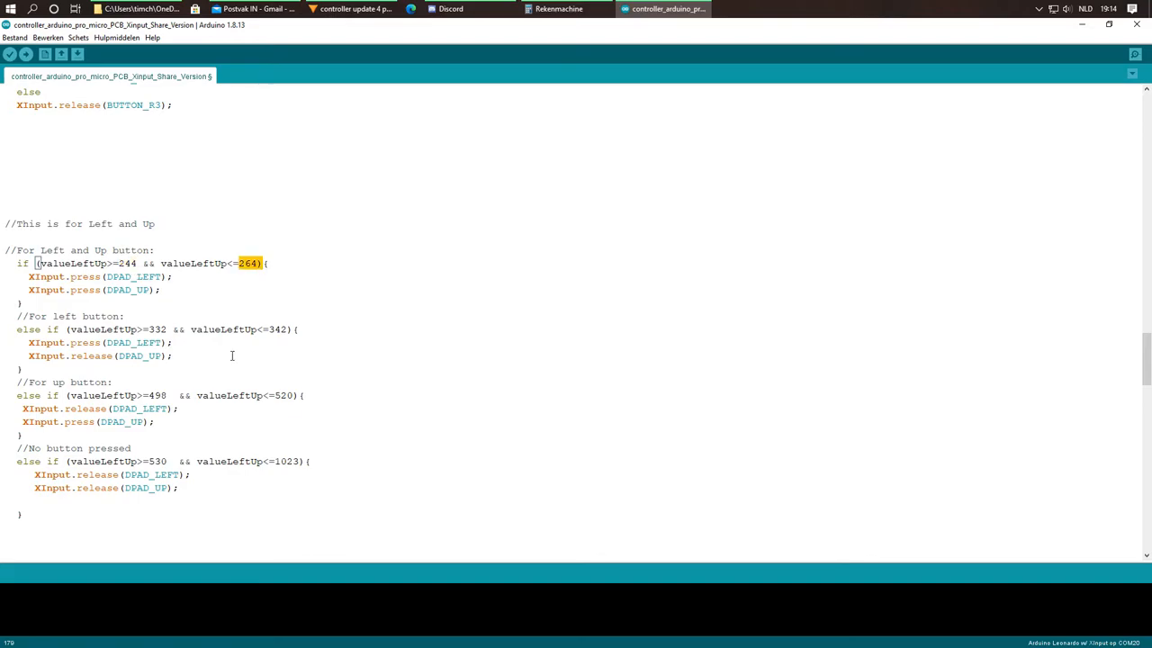
{"action": "scroll", "scroll_direction": "down", "scroll_amount": 3}
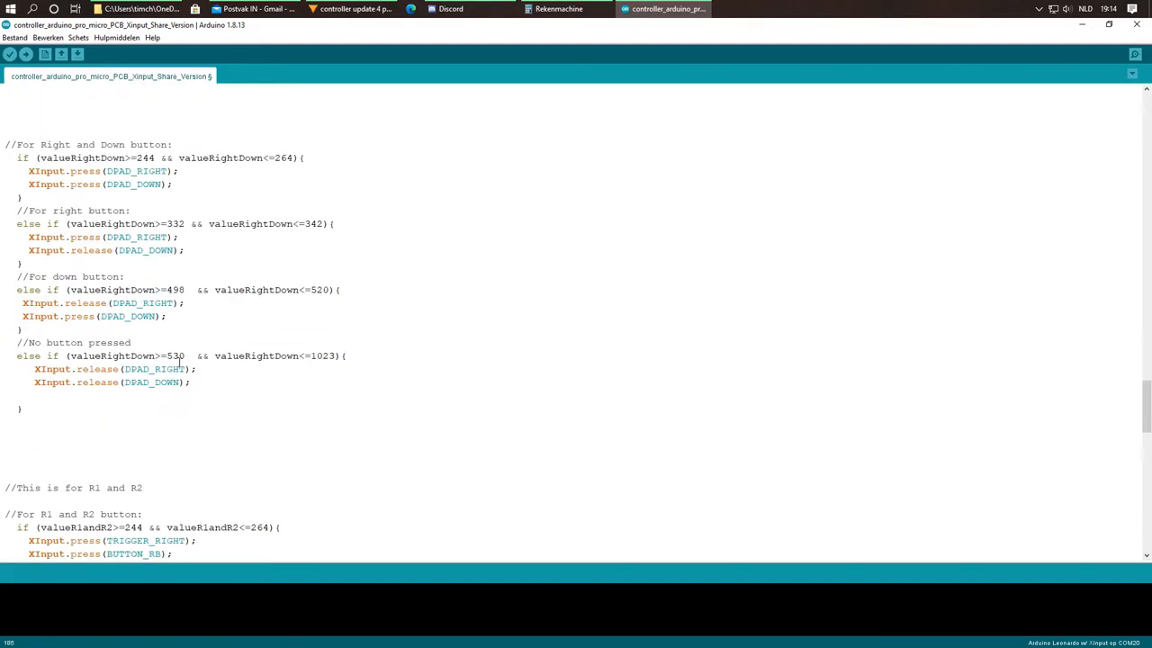
{"action": "scroll", "scroll_direction": "down", "scroll_amount": 3}
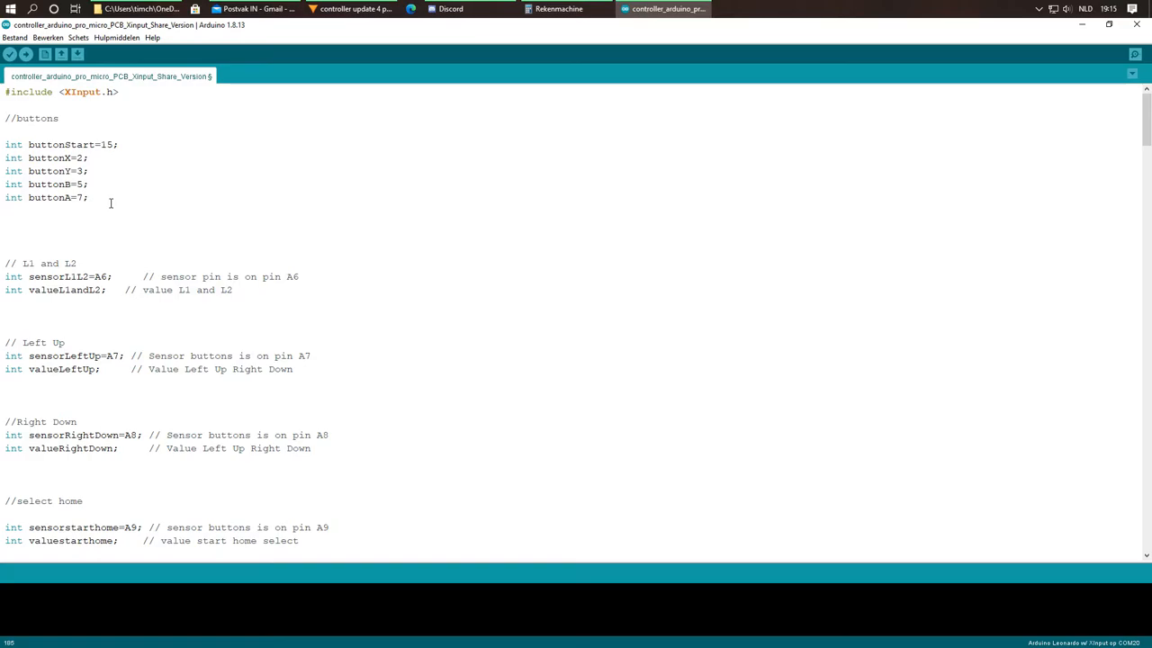
{"action": "mouse_move", "coordinate": [102, 204]}
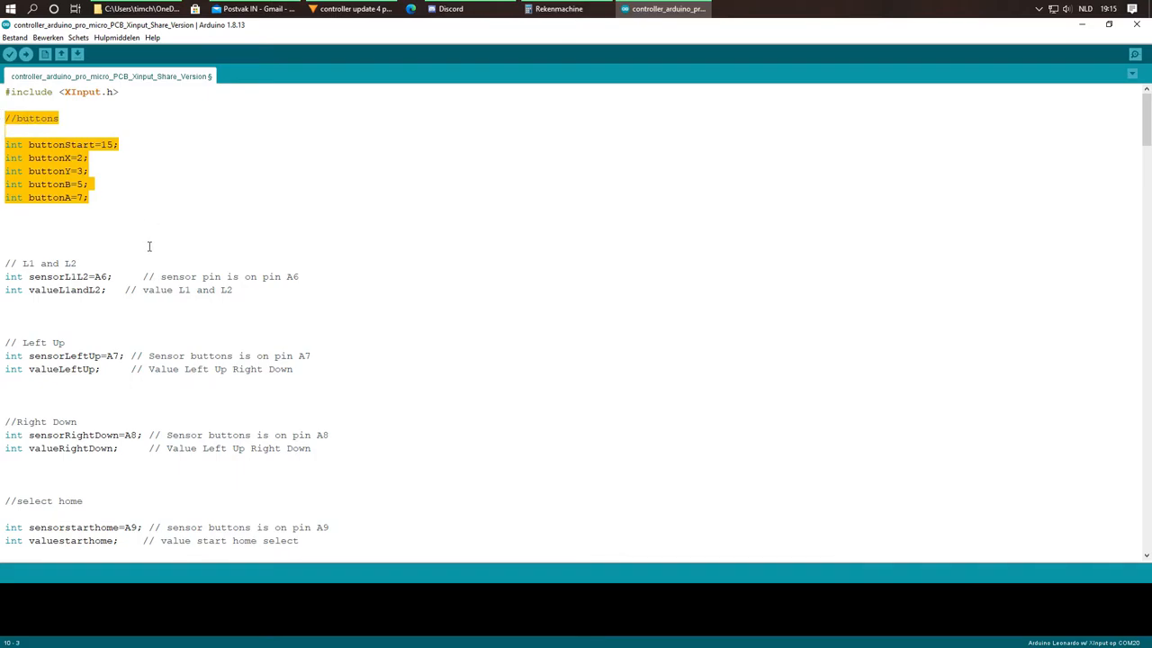
{"action": "left_click", "coordinate": [115, 40]}
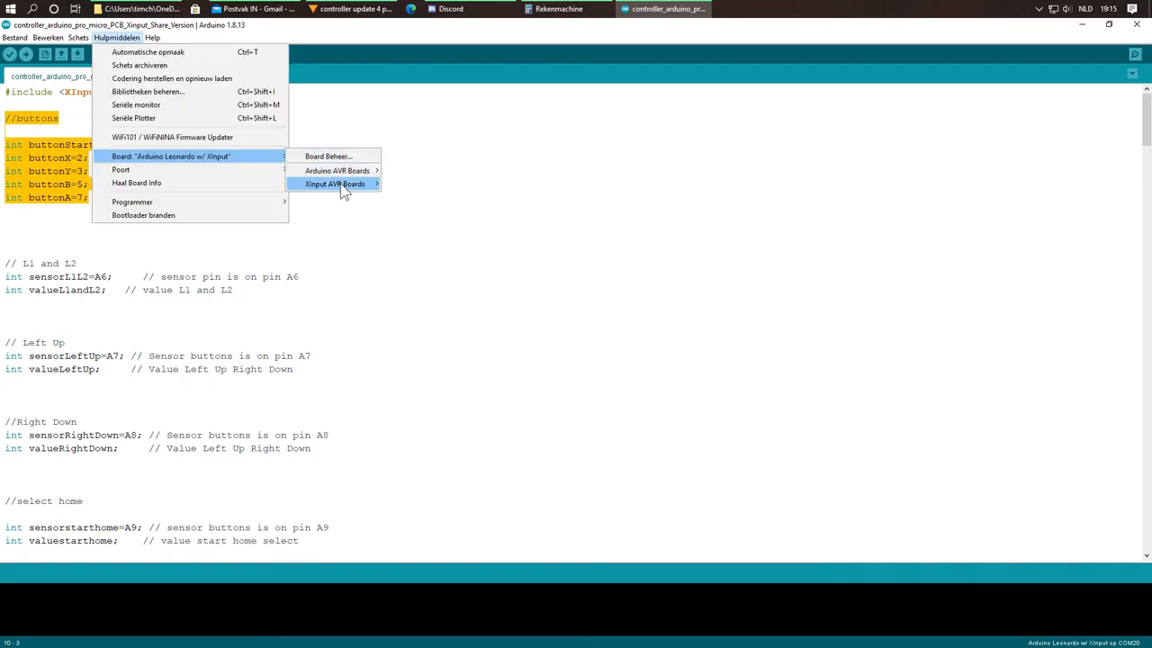
{"action": "left_click", "coordinate": [335, 183]}
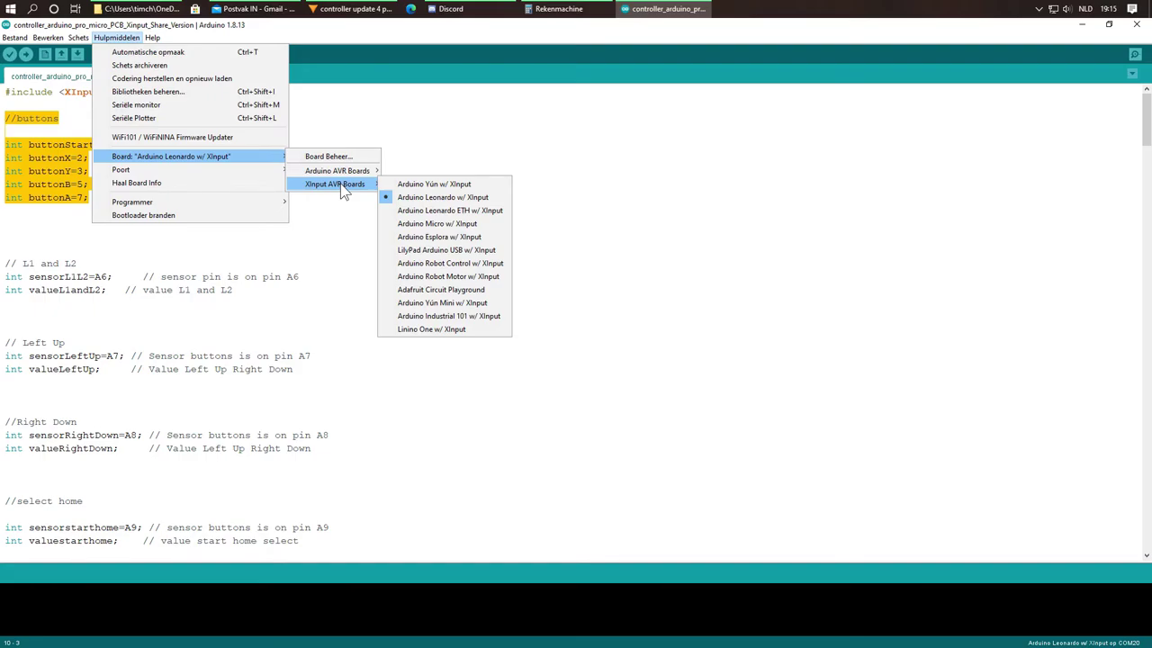
{"action": "left_click", "coordinate": [154, 360]}
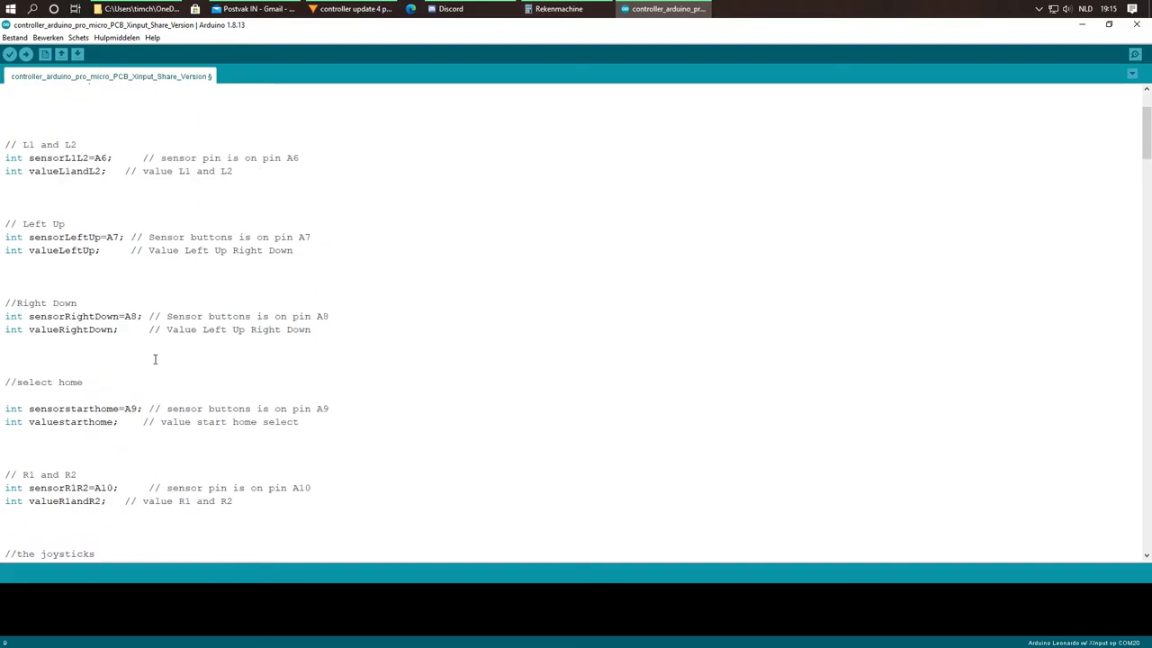